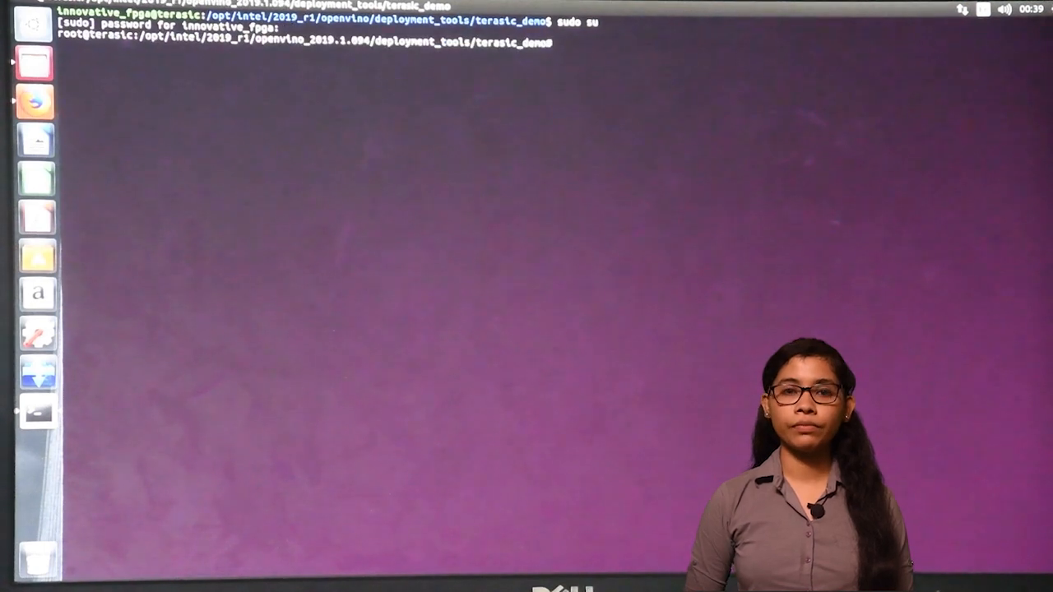
Step: Run setup_board_osk.sh, accept the OSK board package install, then enter 'aocl program acl0 $DLA_AOCX'
{"action": "type", "text": "source setup_board_osk.sh"}
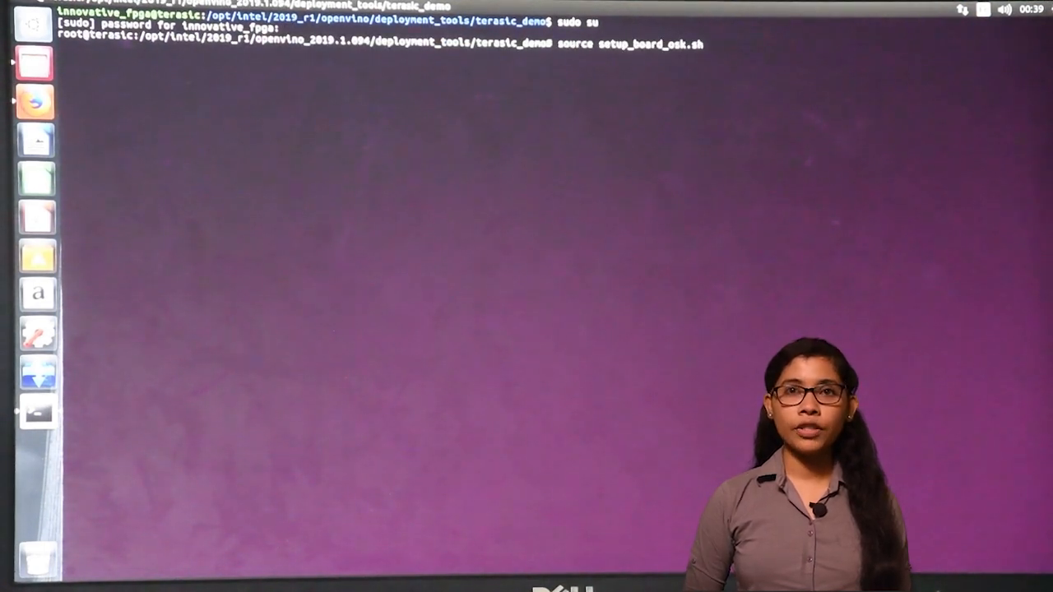
{"action": "key", "text": "Return"}
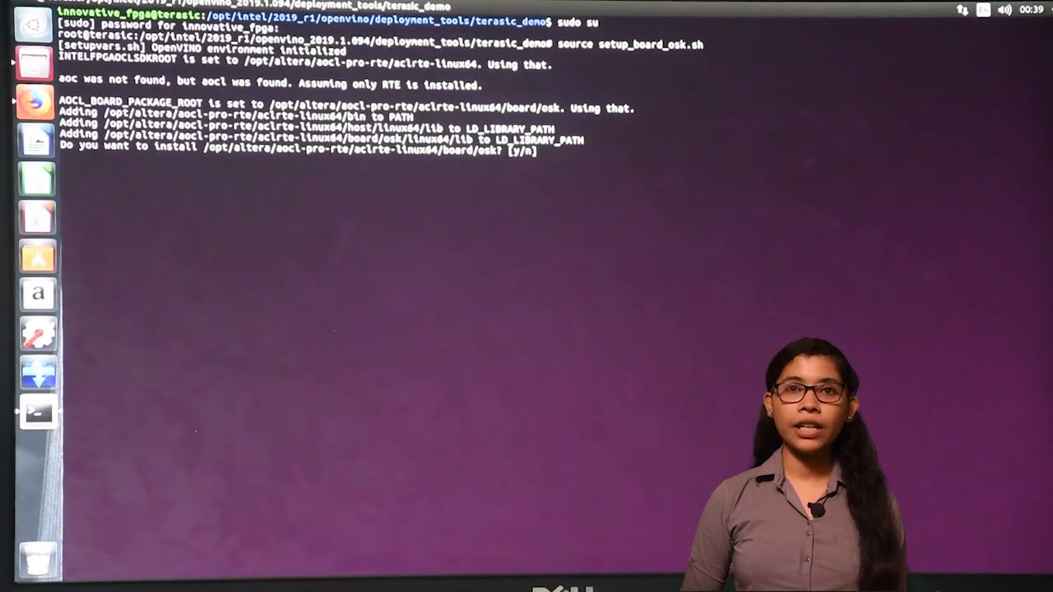
{"action": "type", "text": "y"}
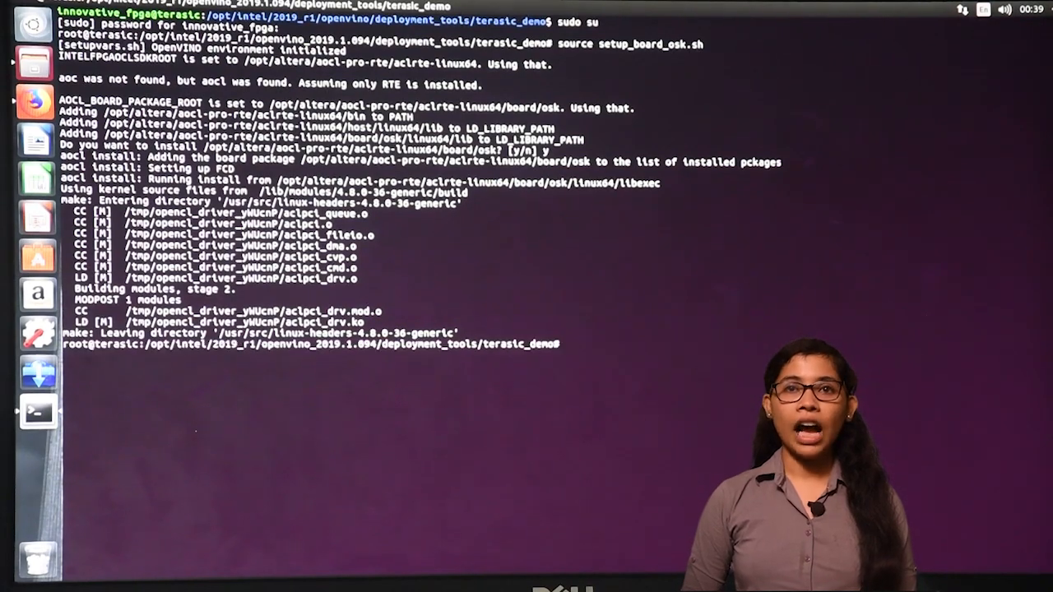
{"action": "type", "text": "aocl program acl0 $DLA_AOCX"}
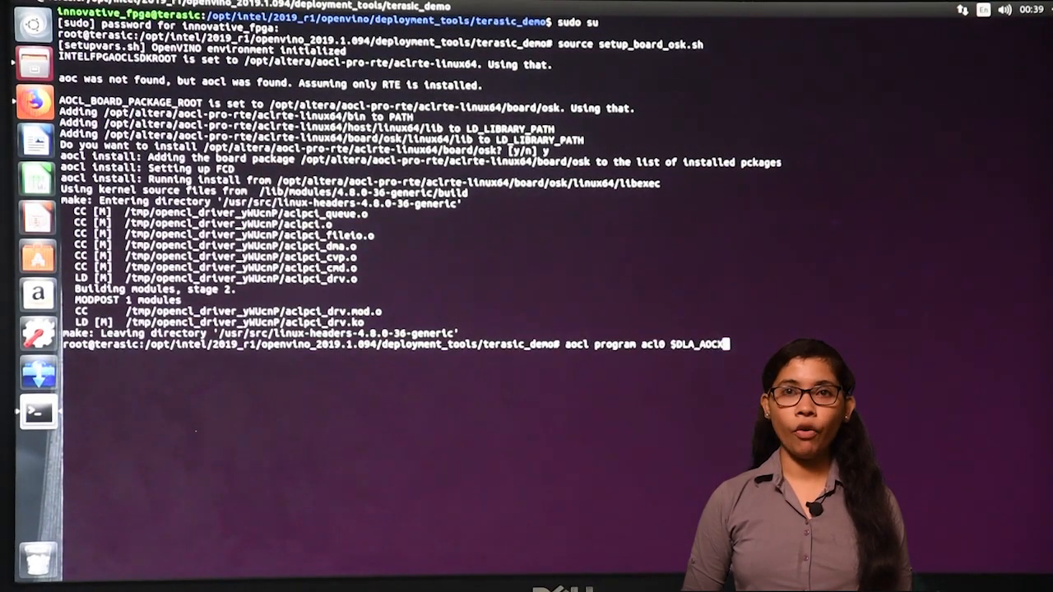